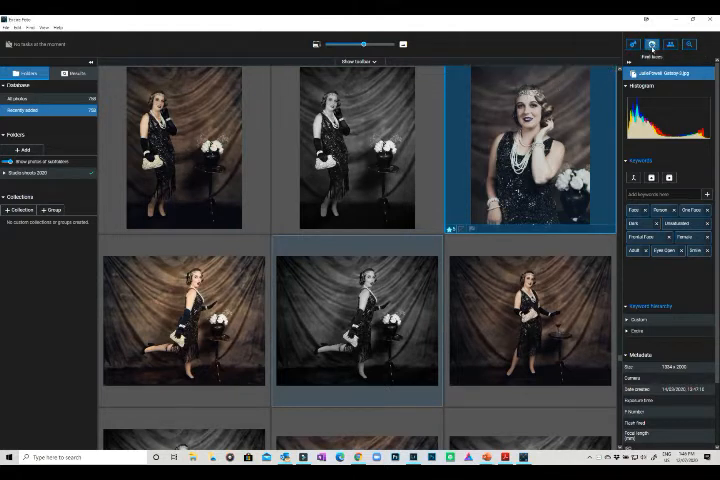
Step: Bring up the Find faces dialog for the selected portrait from the toolbar
click(652, 44)
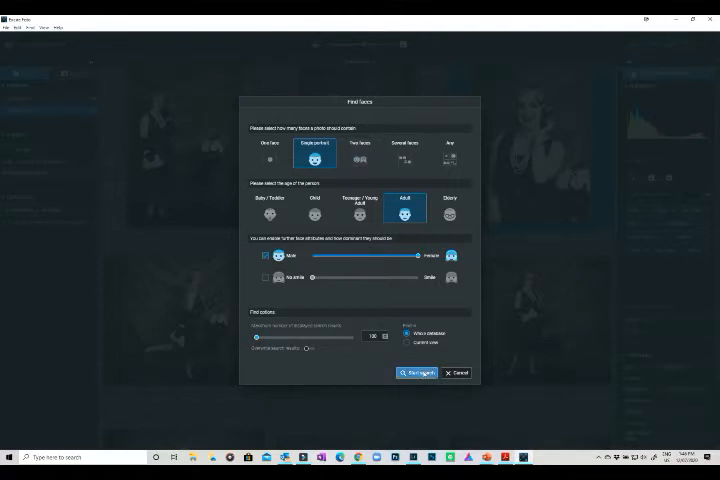
Step: Cancel the Find faces dialog and scroll the grid to the woman in the sequined dress
click(414, 372)
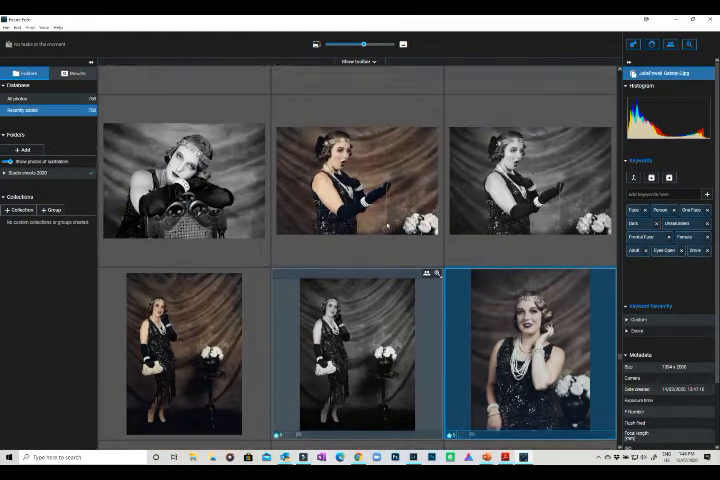
scroll(down, 3)
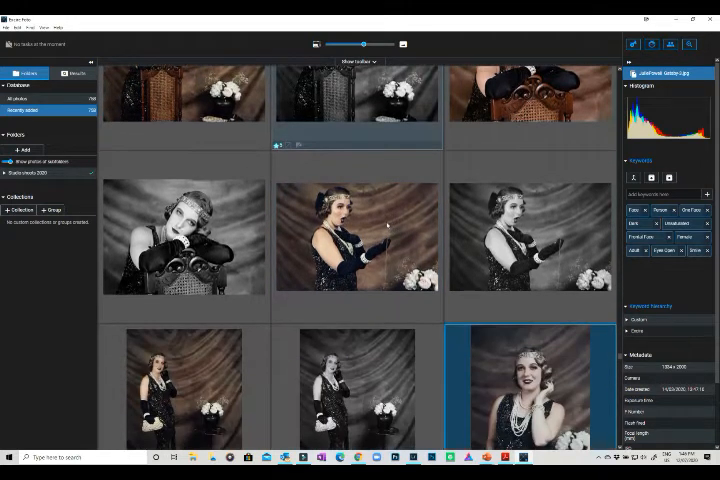
scroll(down, 3)
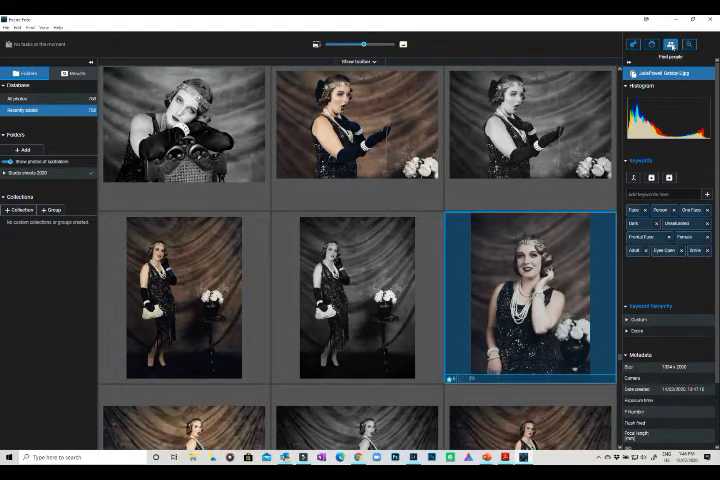
Step: Start Find people for the sequined-dress woman and lower the number of results to return
click(672, 44)
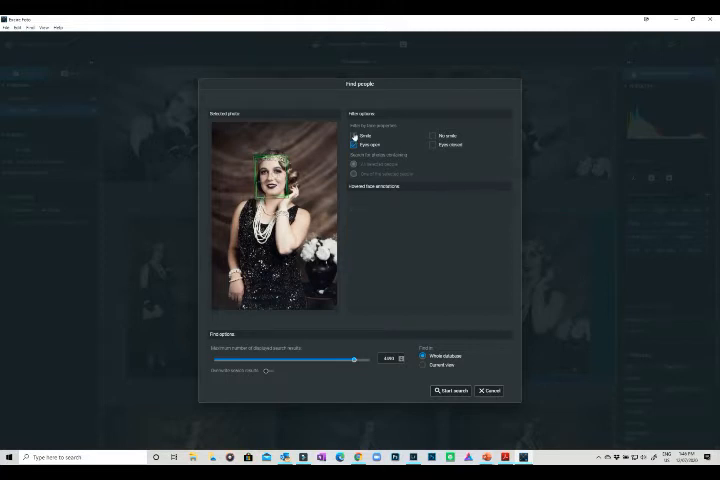
click(356, 146)
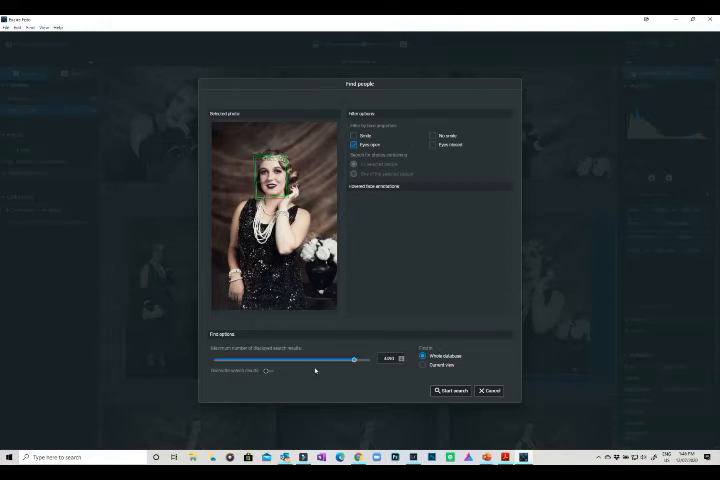
drag(330, 360, 352, 360)
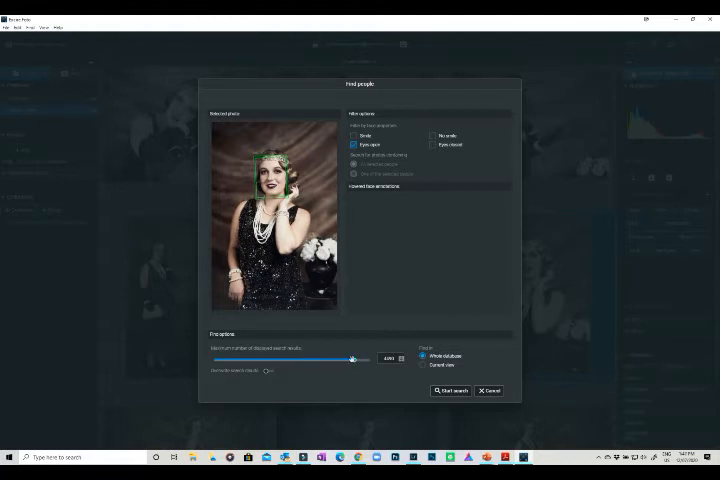
drag(356, 358, 276, 358)
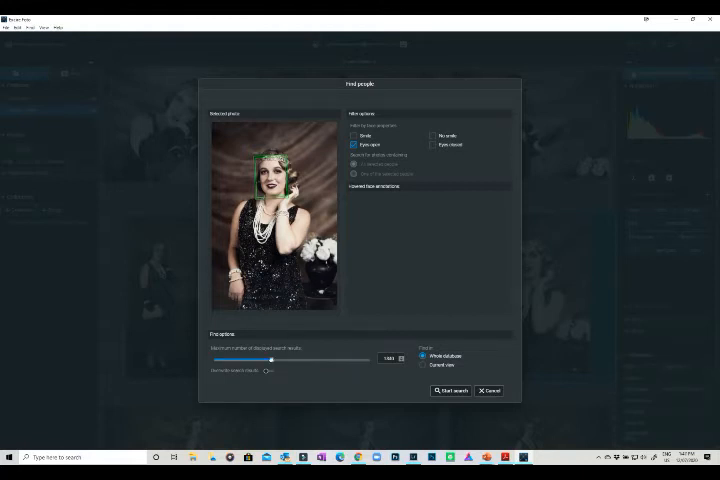
drag(276, 360, 246, 360)
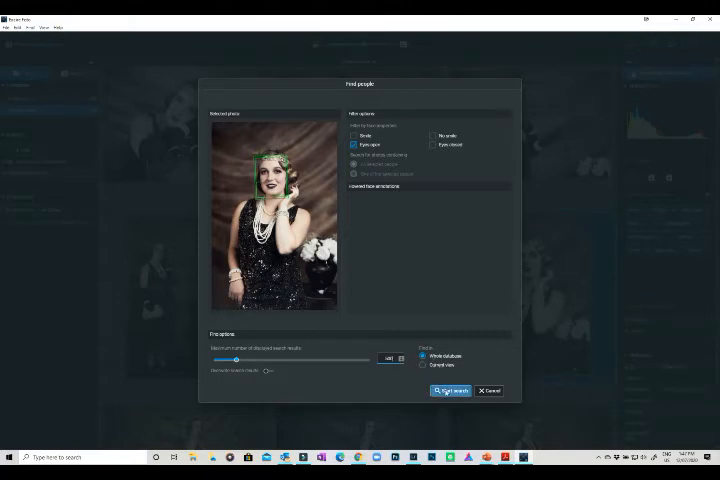
Step: Run the people search and scroll through the matching portraits from different shoots
click(450, 390)
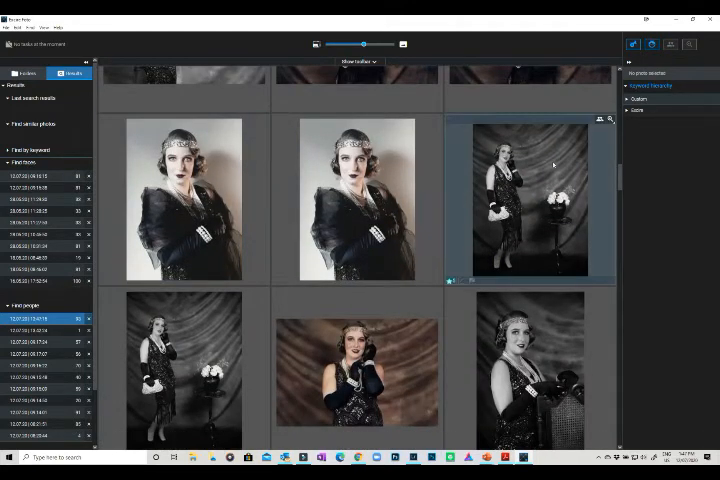
scroll(down, 3)
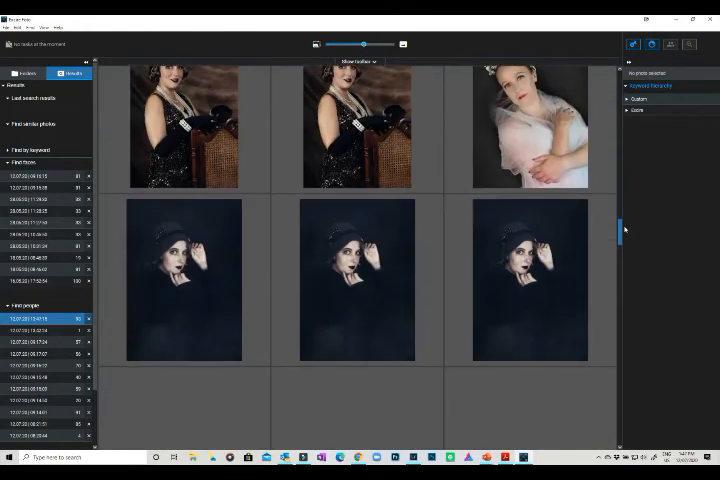
scroll(down, 3)
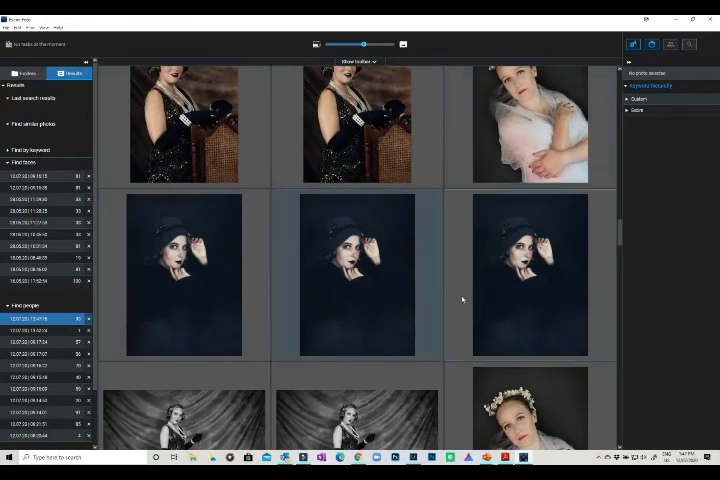
scroll(down, 3)
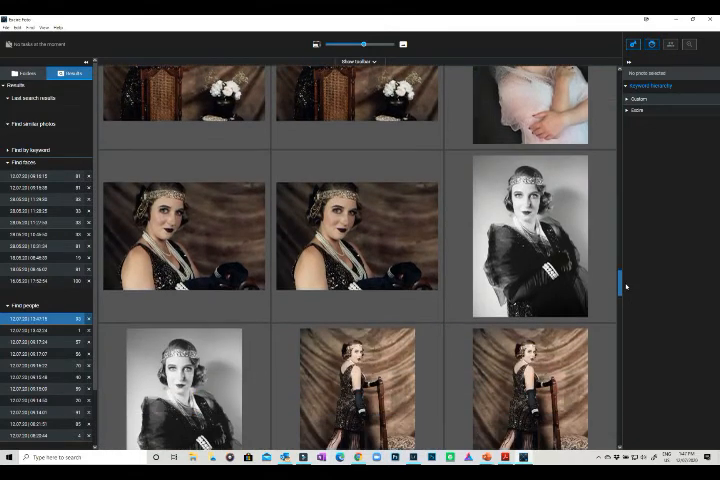
scroll(down, 3)
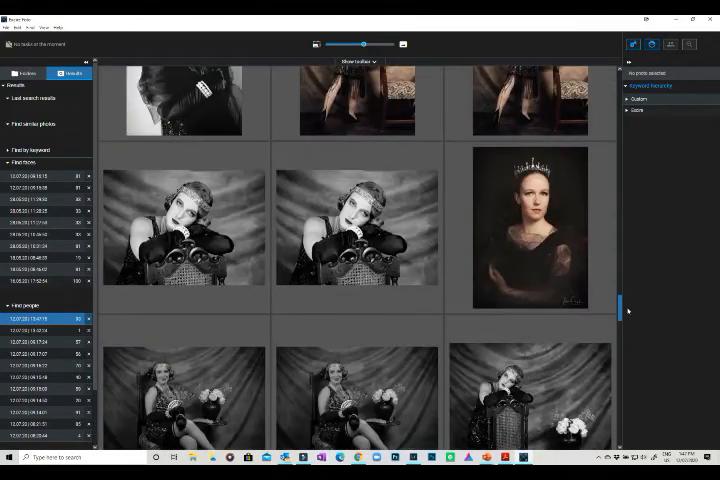
scroll(down, 3)
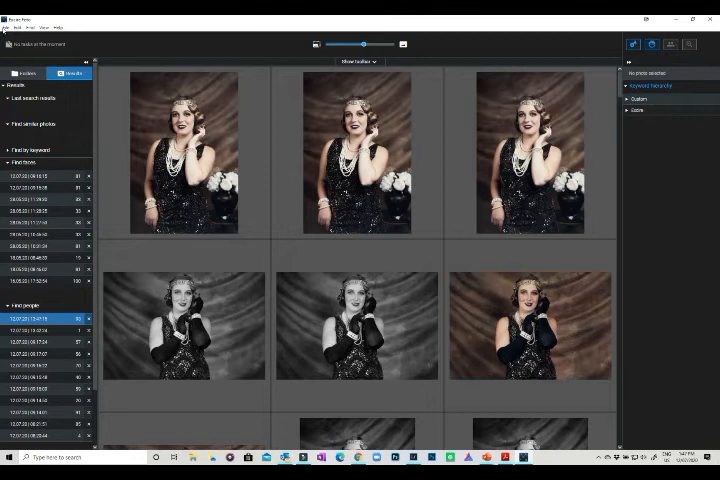
Step: Return to the Catalog view showing All photos and browse down to the tea-party shoots
click(28, 72)
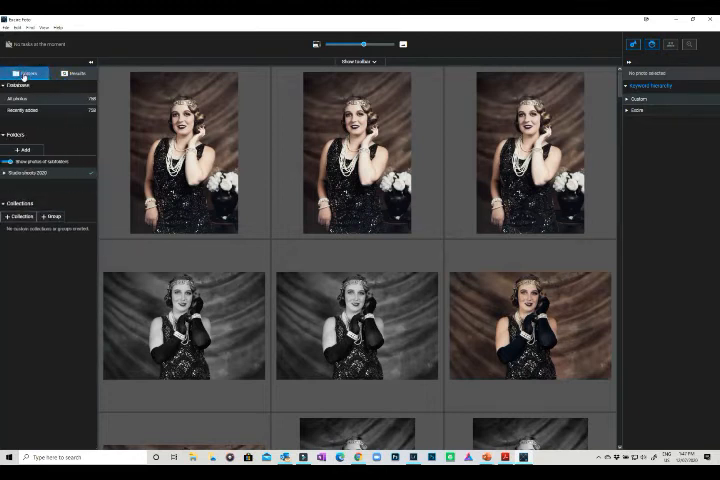
click(22, 110)
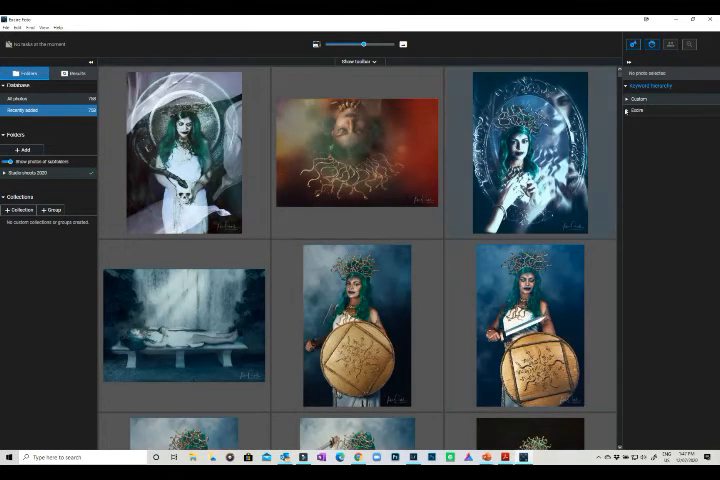
scroll(down, 3)
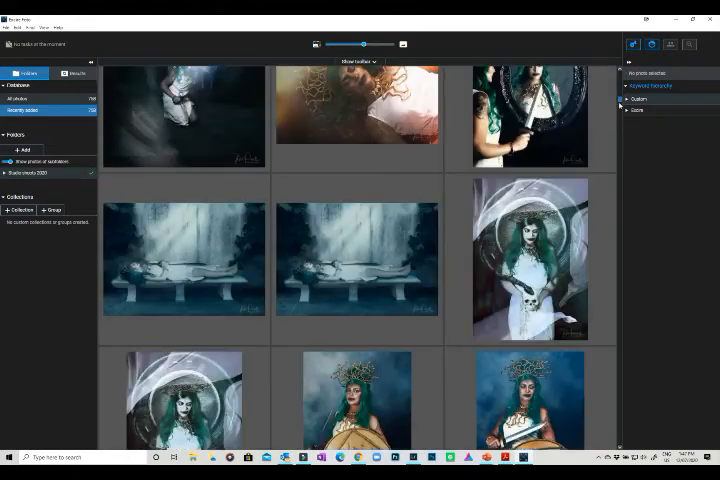
scroll(down, 3)
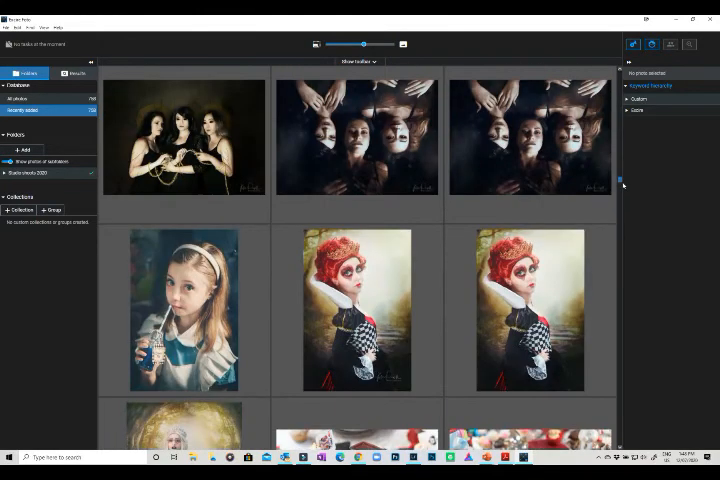
scroll(down, 3)
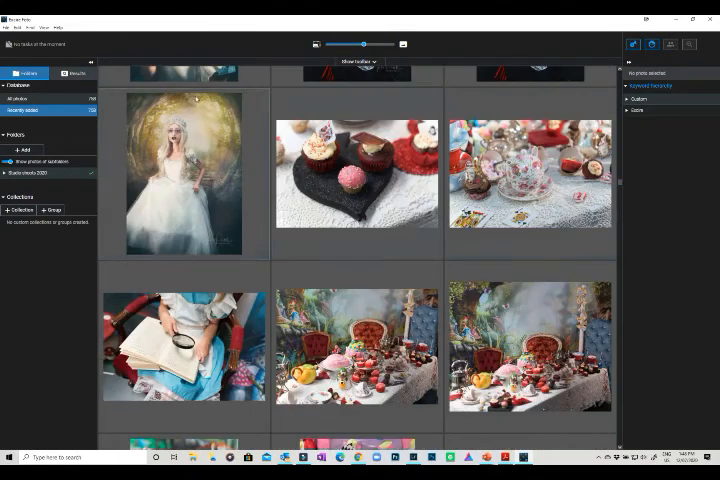
Step: Run Find people on the woman in white and review results including the tea-party group shots
click(184, 176)
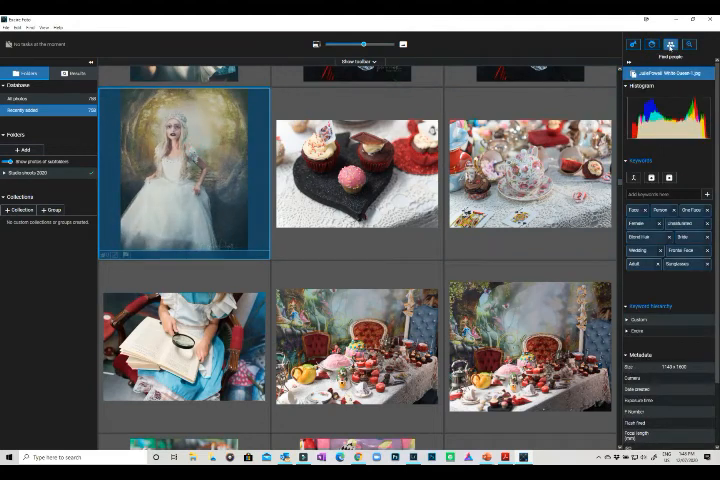
click(672, 44)
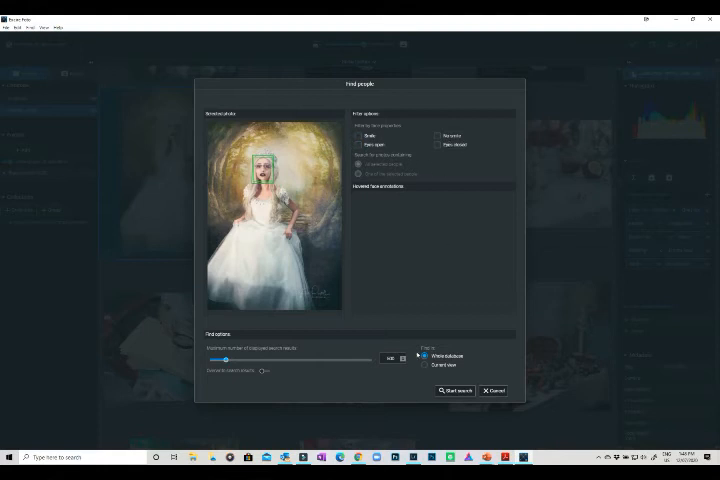
click(456, 390)
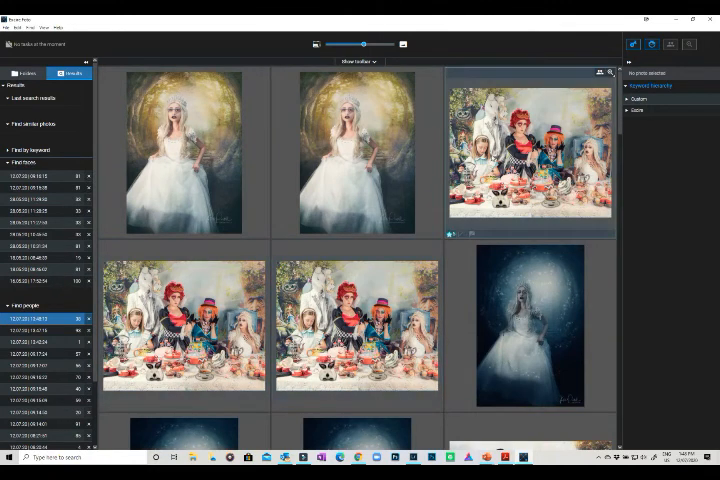
scroll(down, 3)
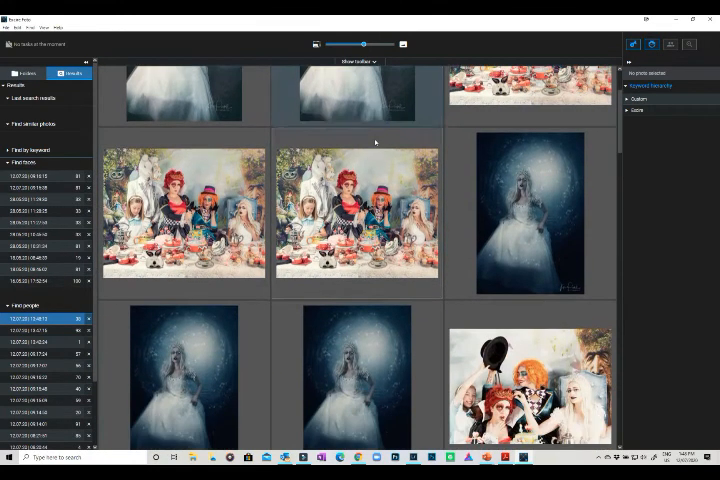